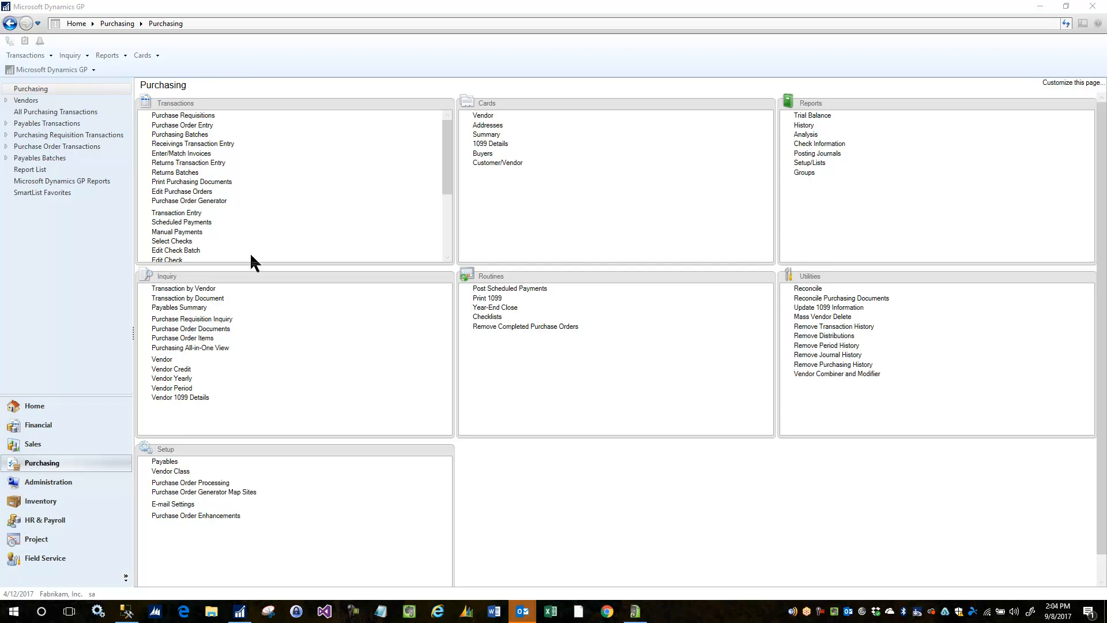
mouse_move(176, 225)
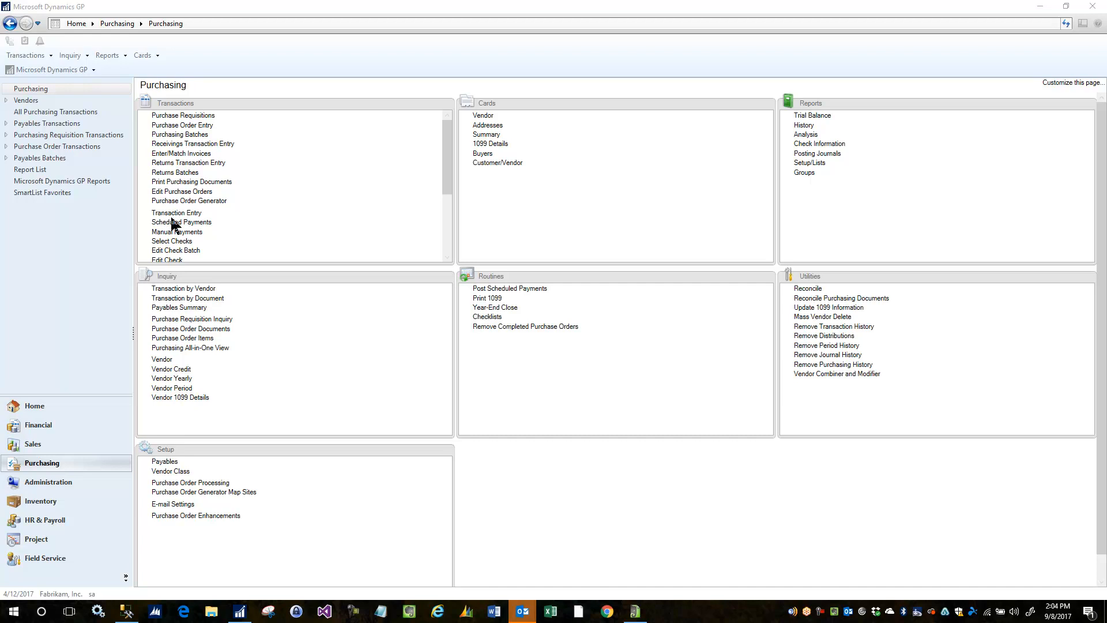
mouse_move(208, 216)
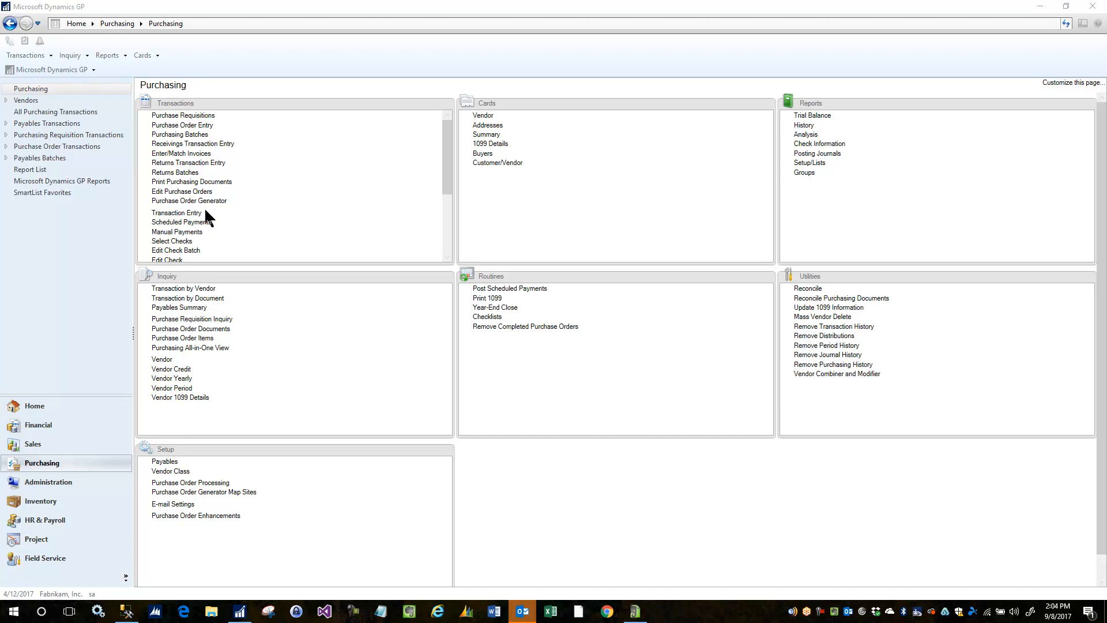
- Open Payables Transaction Entry for the $110.00 ACETRAVE0001 invoice in batch ER
left_click(175, 212)
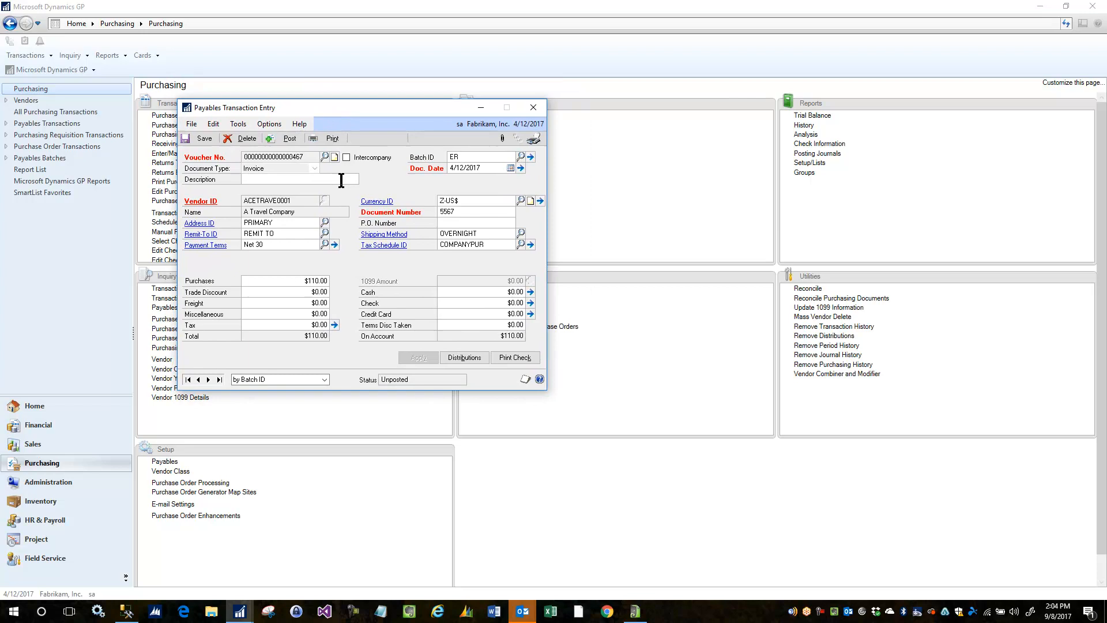
- Show the $60.00 and $50.00 purchase debits against the $110.00 payables credit, with Advanced Allocations
left_click(463, 357)
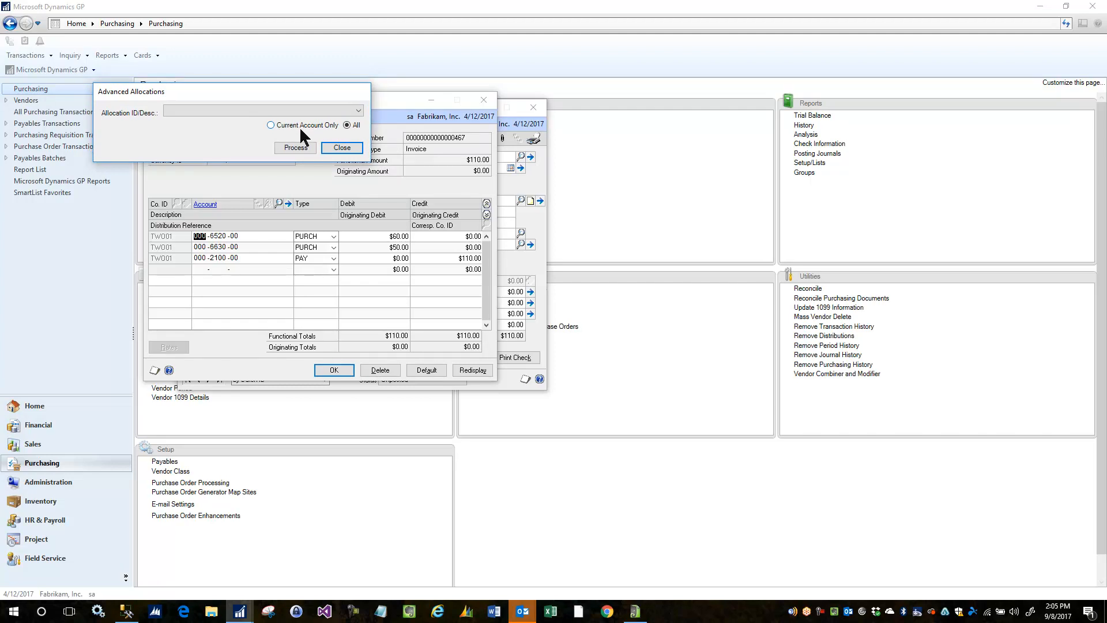
mouse_move(341, 146)
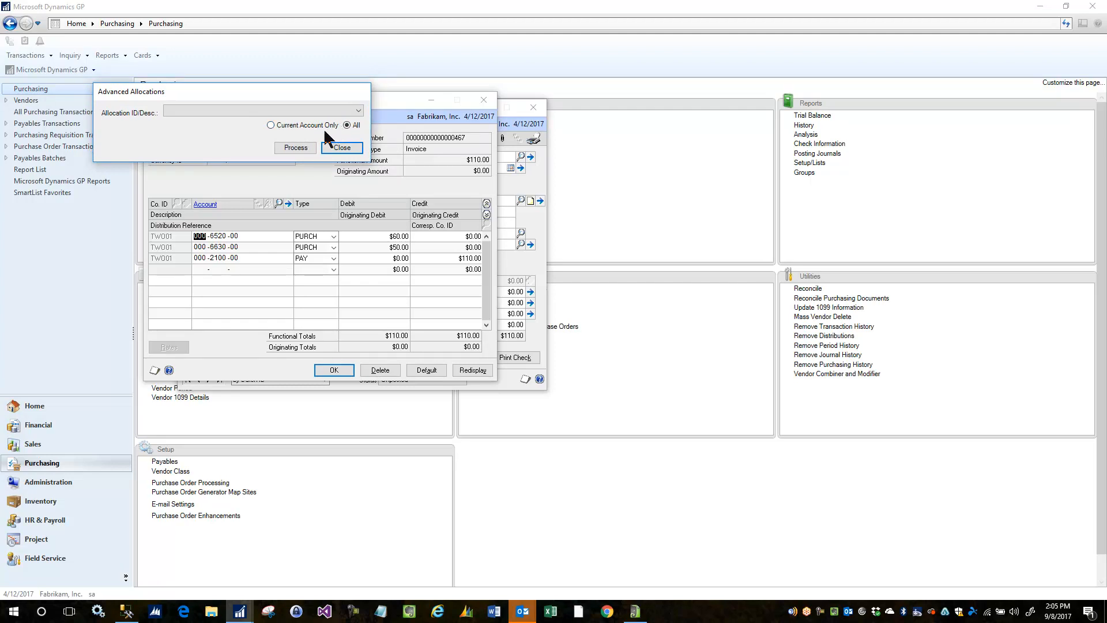
mouse_move(242, 236)
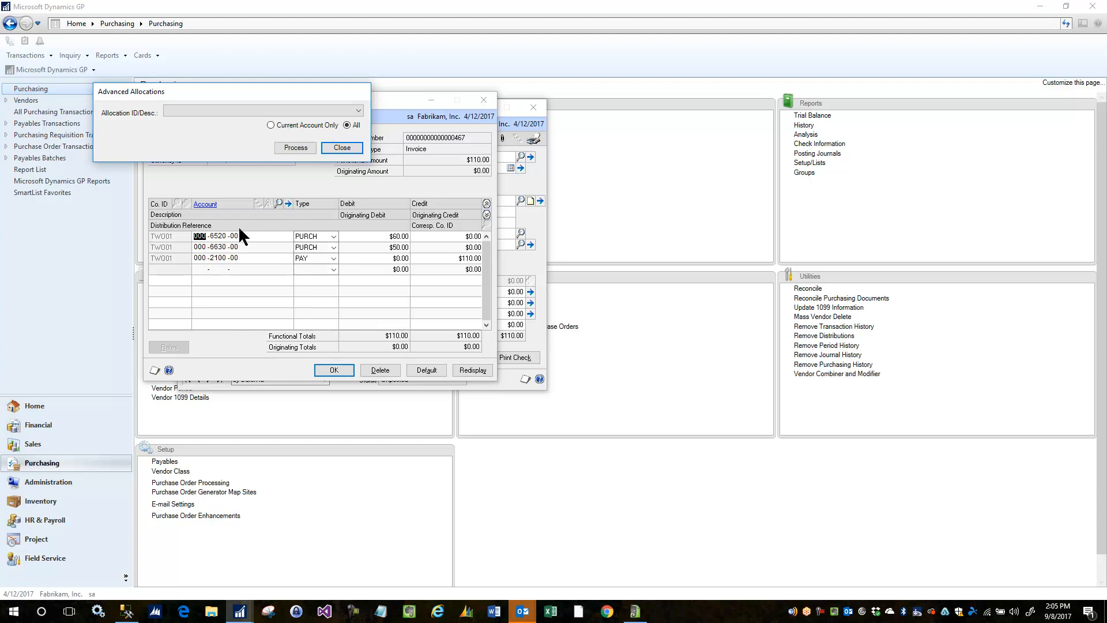
mouse_move(327, 199)
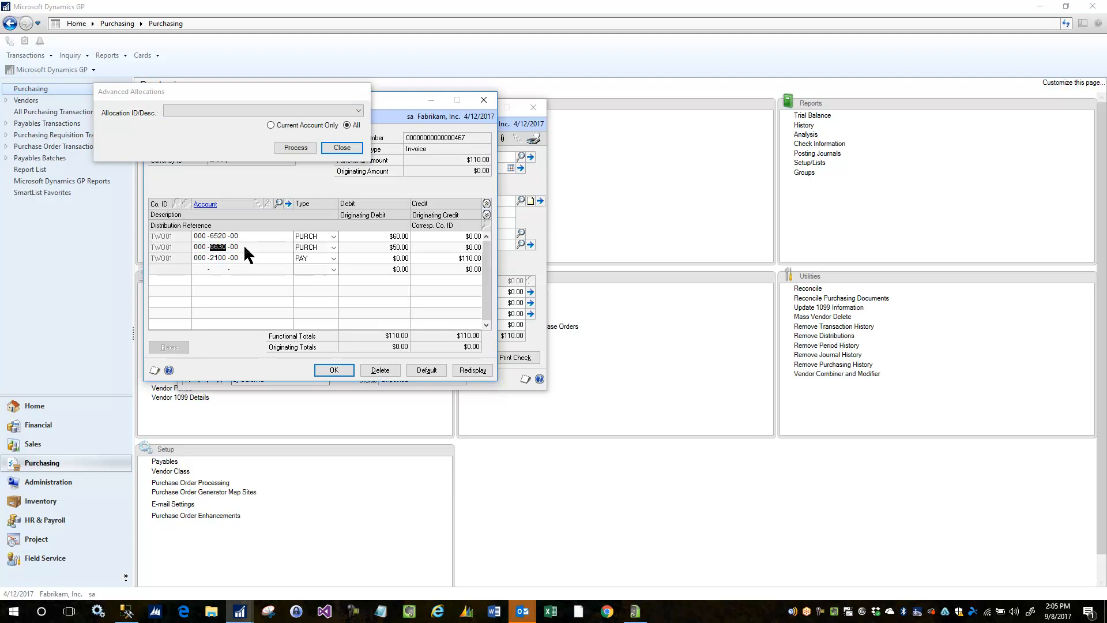
left_click(347, 124)
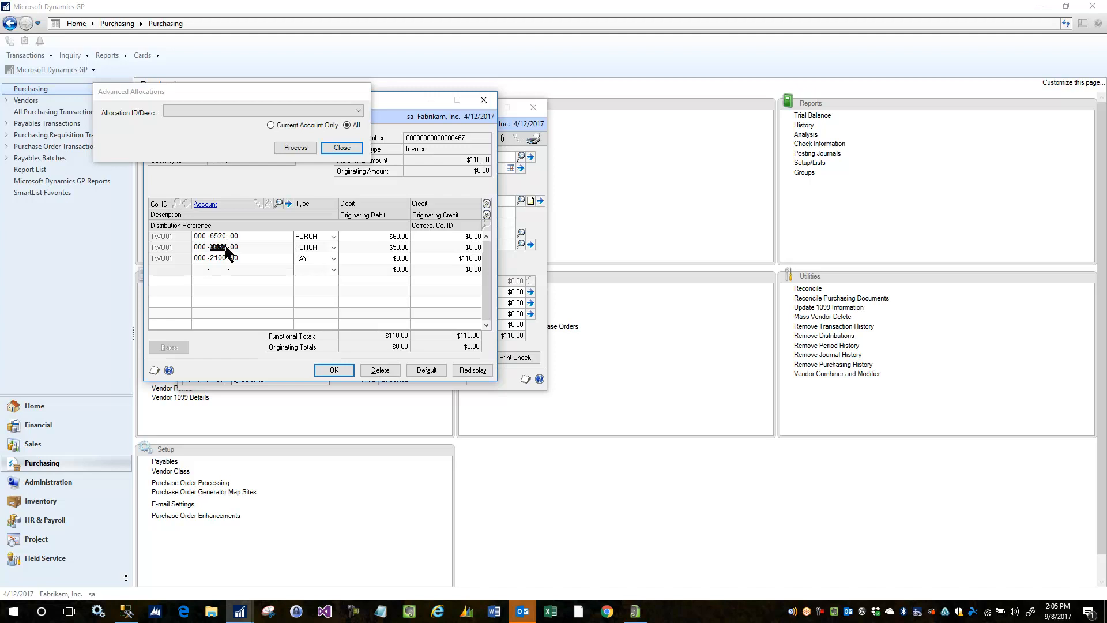
mouse_move(303, 266)
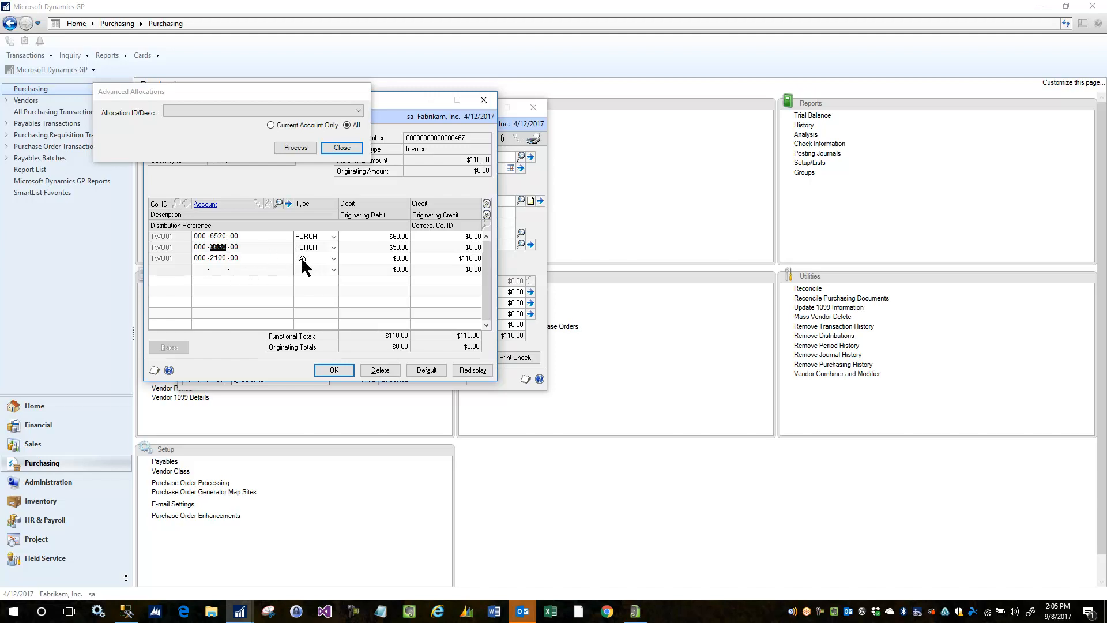
mouse_move(308, 266)
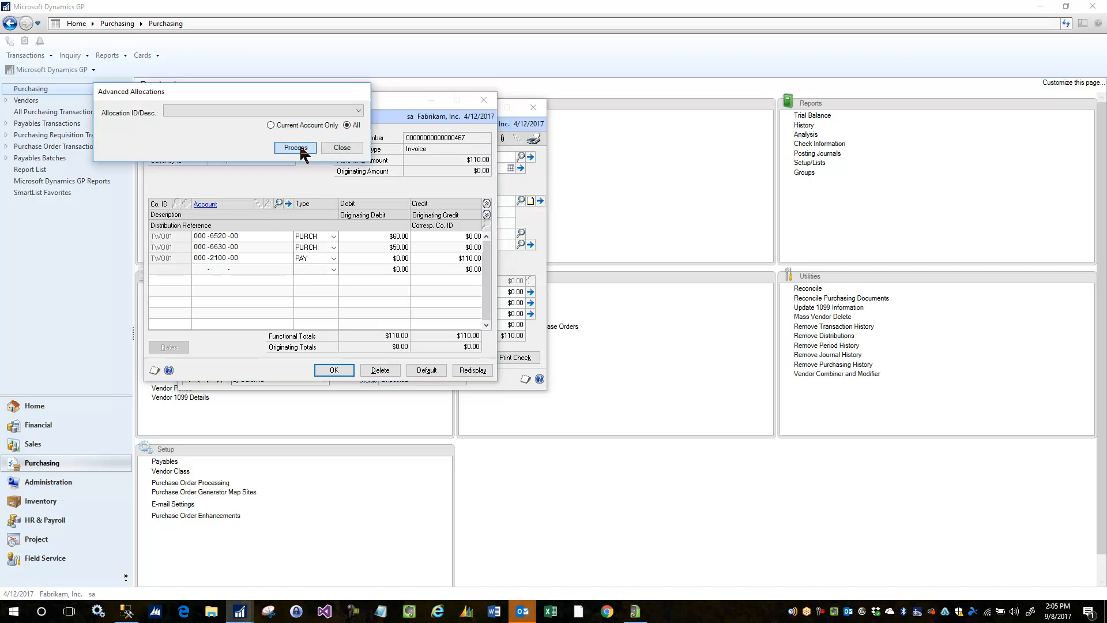
- Dismiss the missing-allocation warning, choose _SPLIT 1 and spread the 6520 and 6630 debits across departments 300–700
left_click(295, 148)
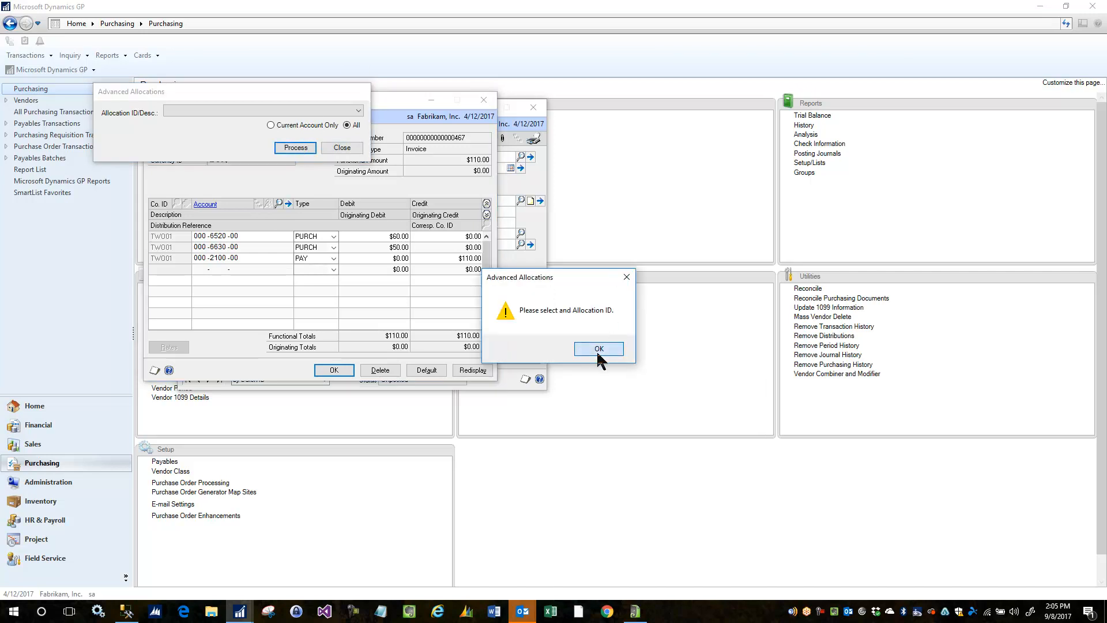
left_click(598, 348)
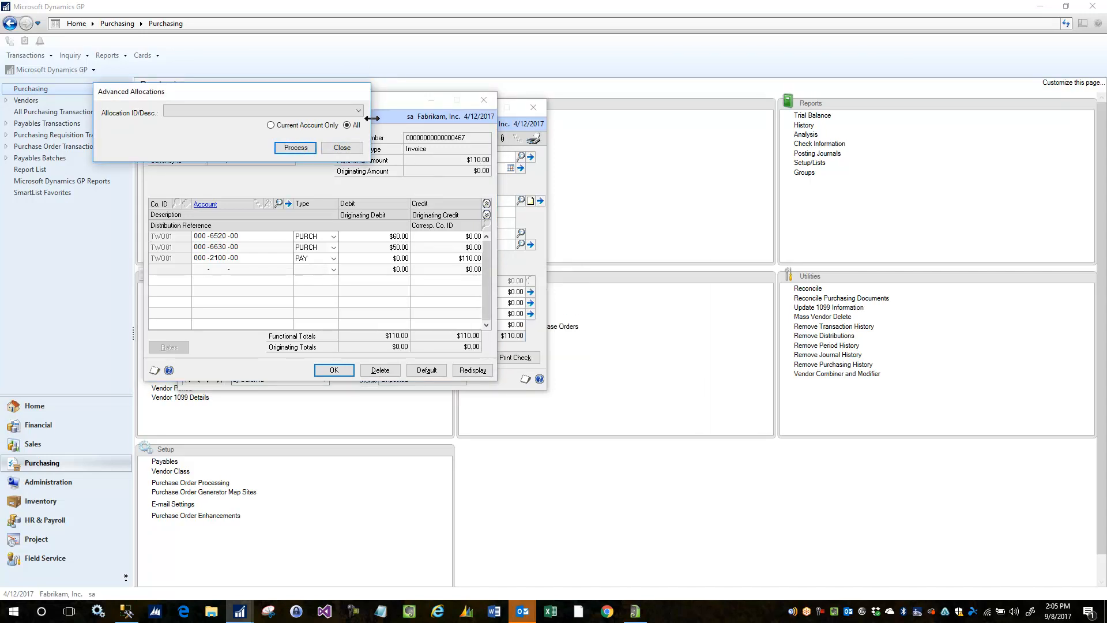
left_click(357, 110)
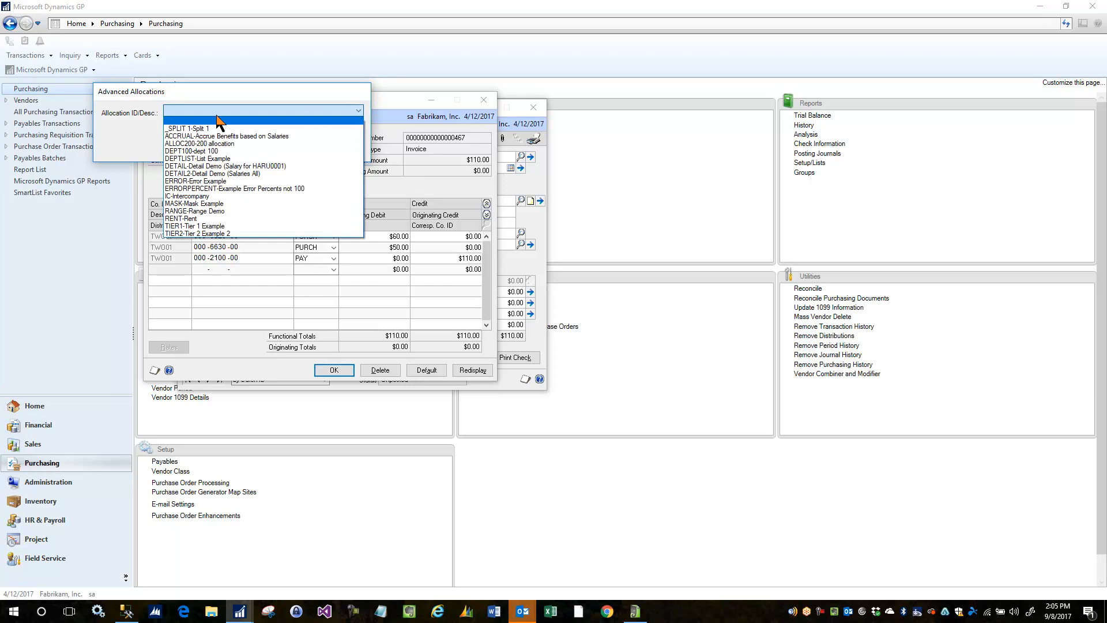
left_click(188, 128)
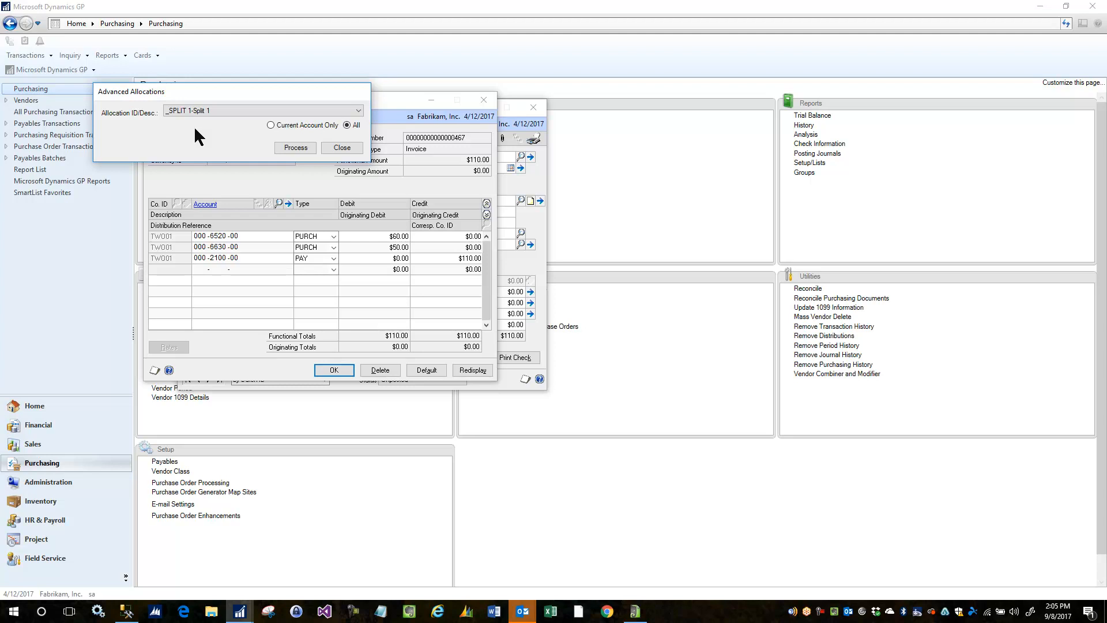
left_click(294, 148)
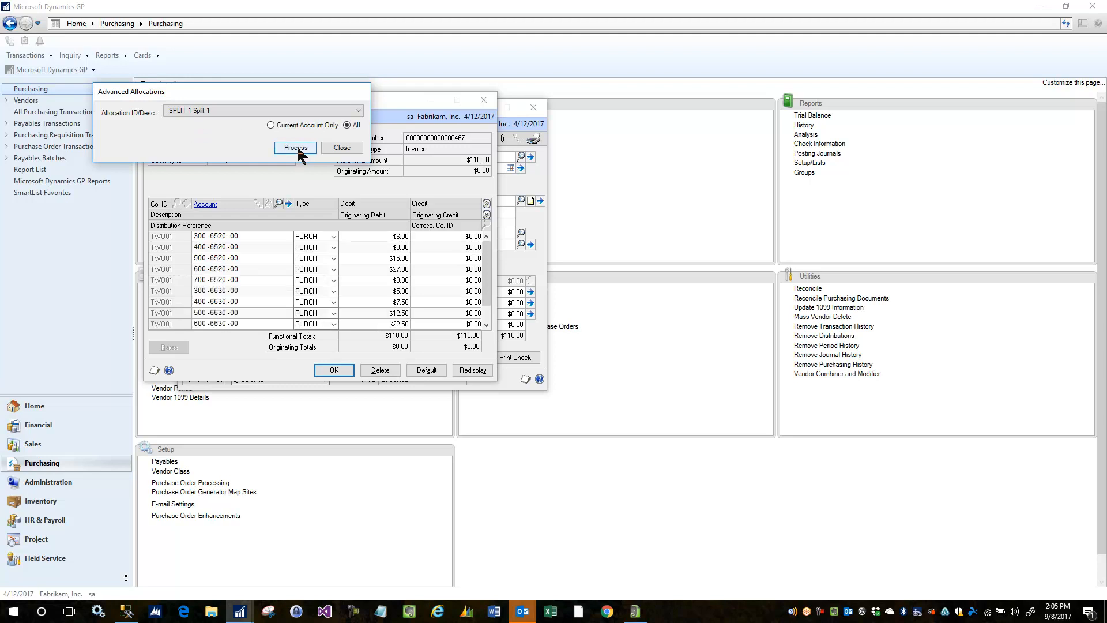
left_click(295, 147)
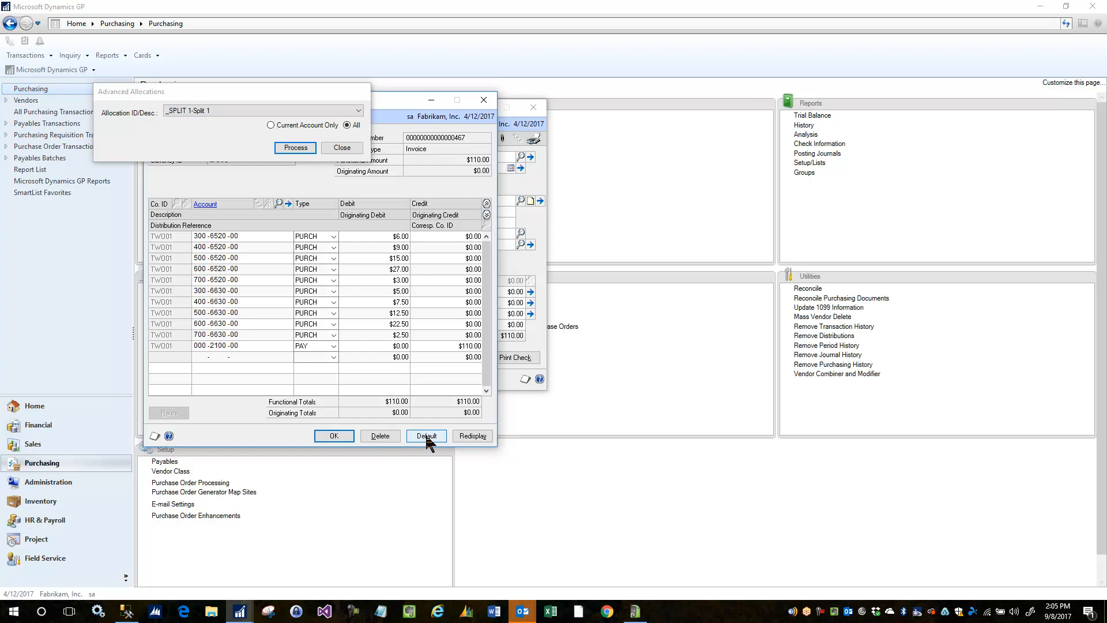
mouse_move(426, 445)
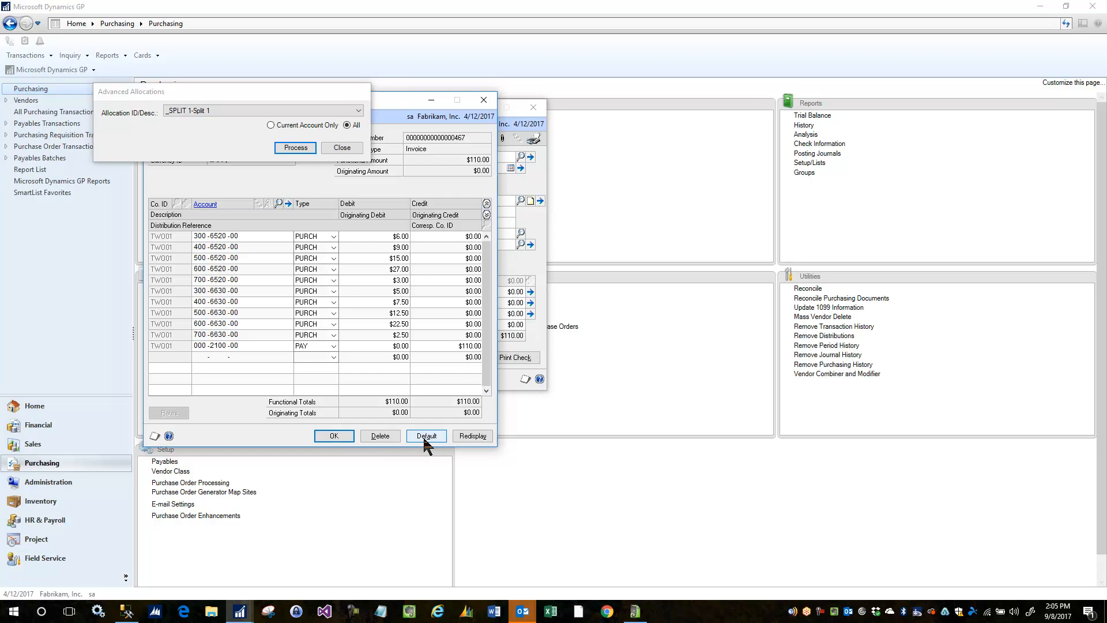
- Reset distributions to defaults, then split only the $50 6520 debit across departments 300–700 with Current Account Only
left_click(425, 435)
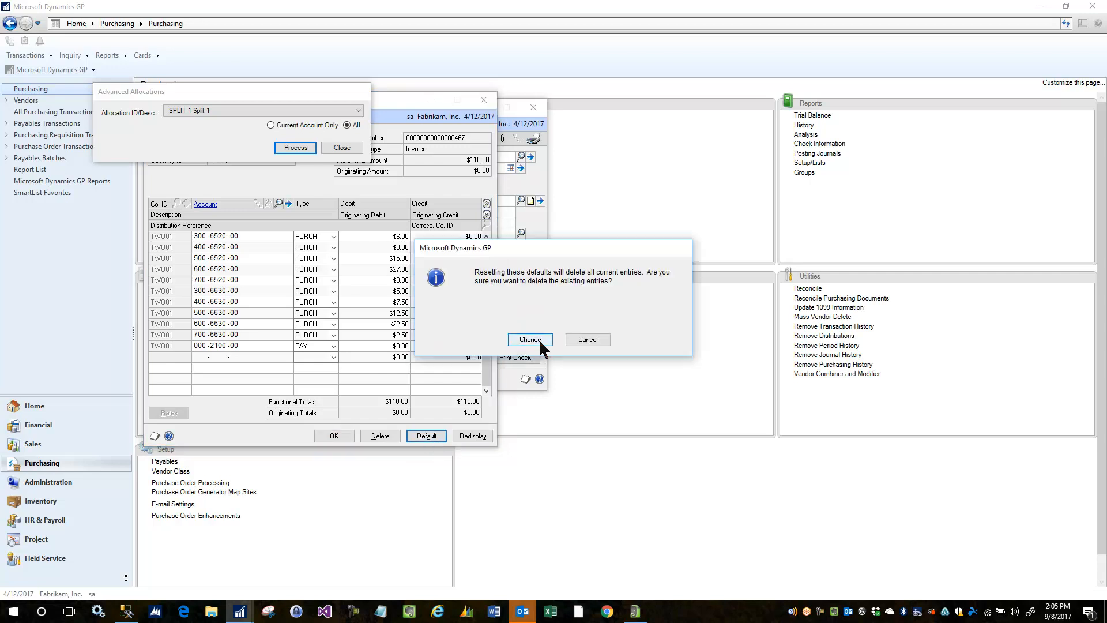
left_click(529, 339)
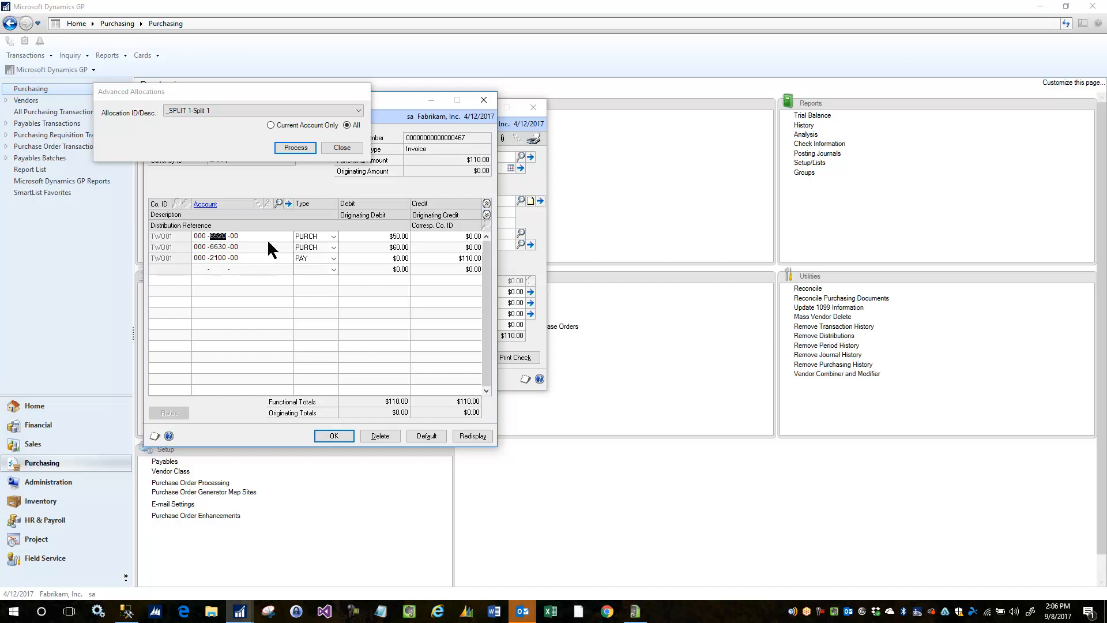
left_click(270, 124)
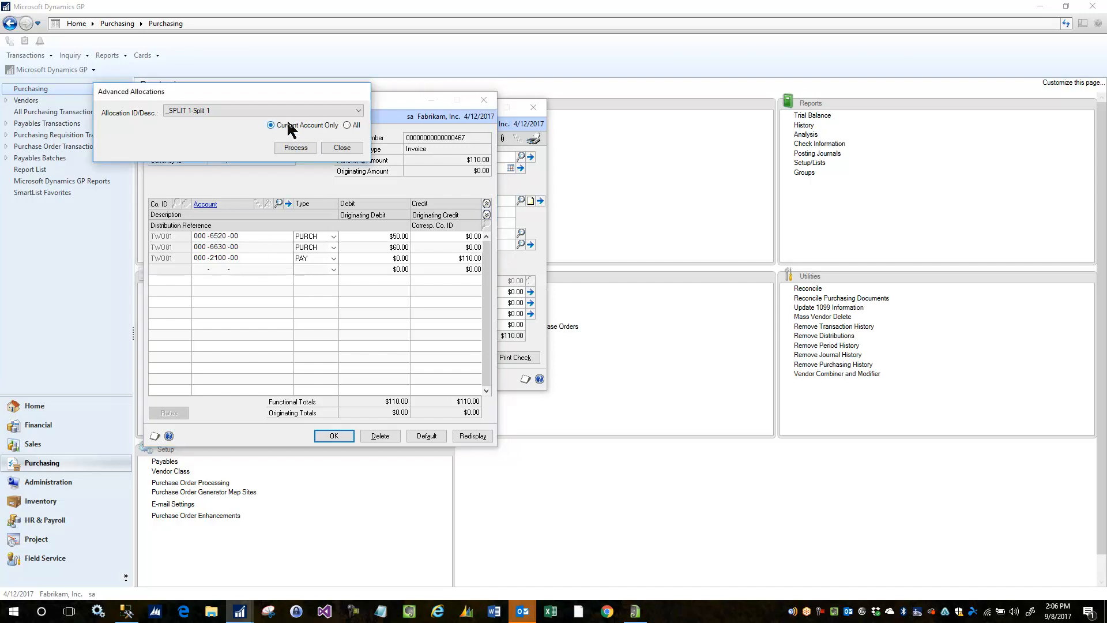
left_click(295, 148)
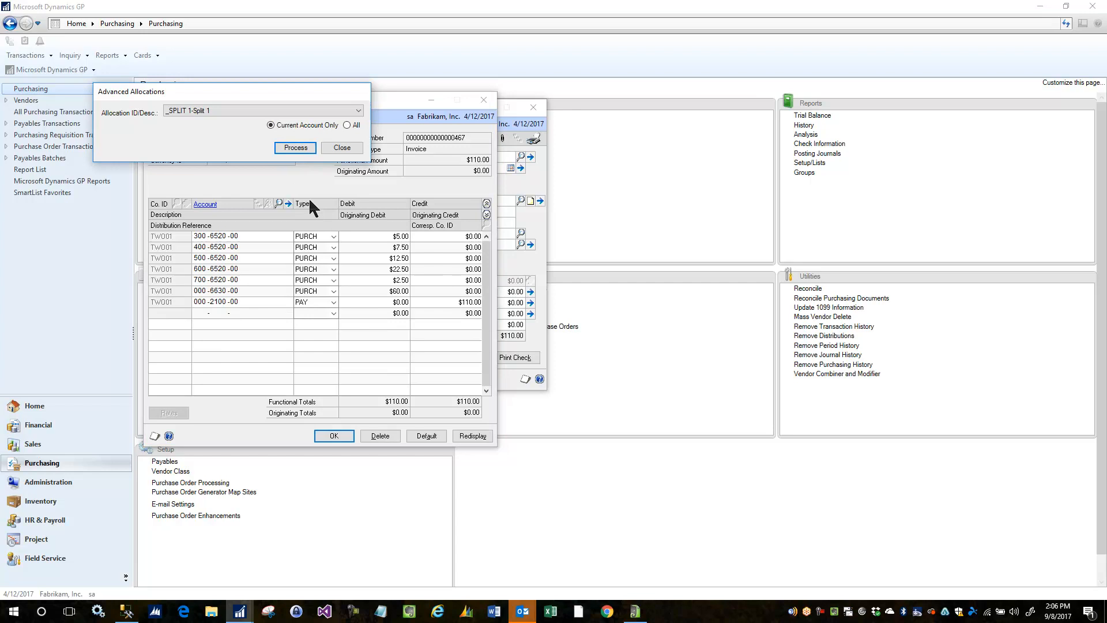
mouse_move(218, 249)
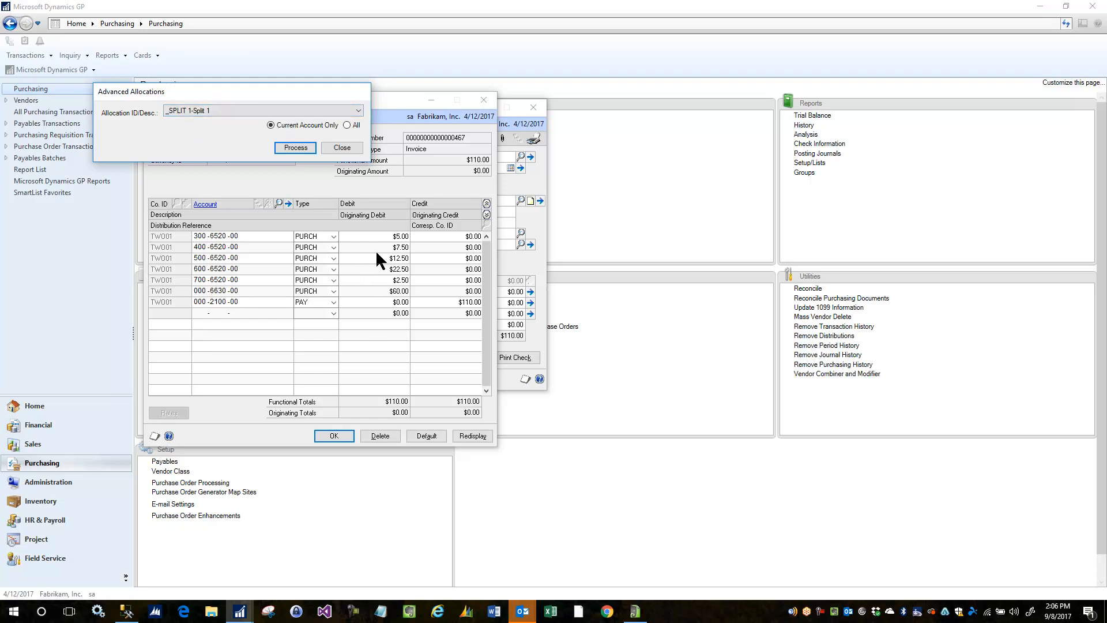
mouse_move(379, 256)
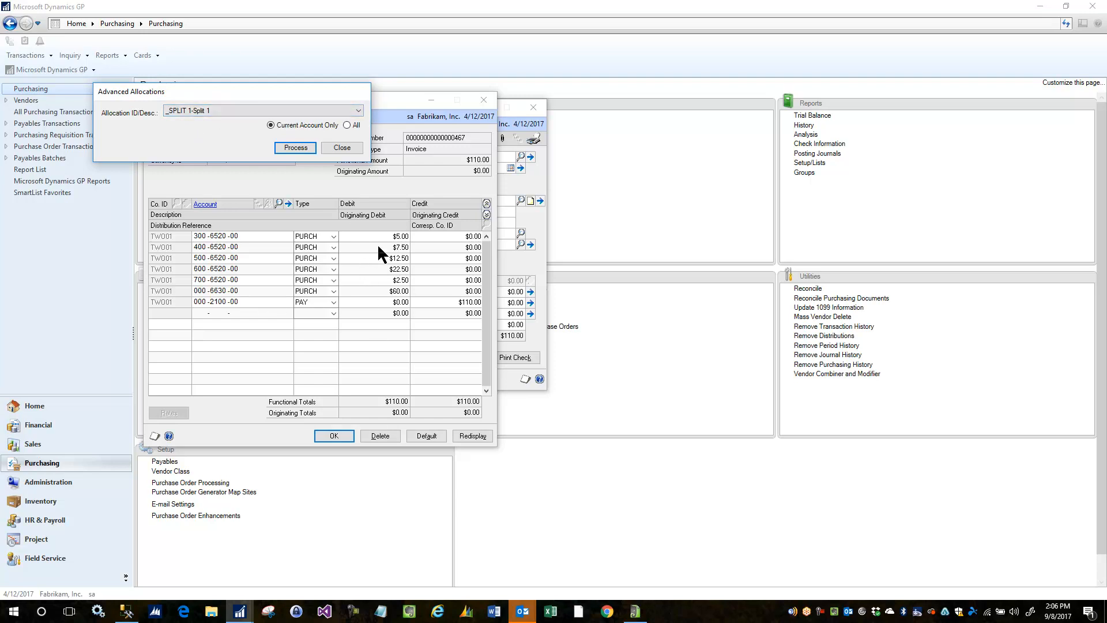
mouse_move(325, 166)
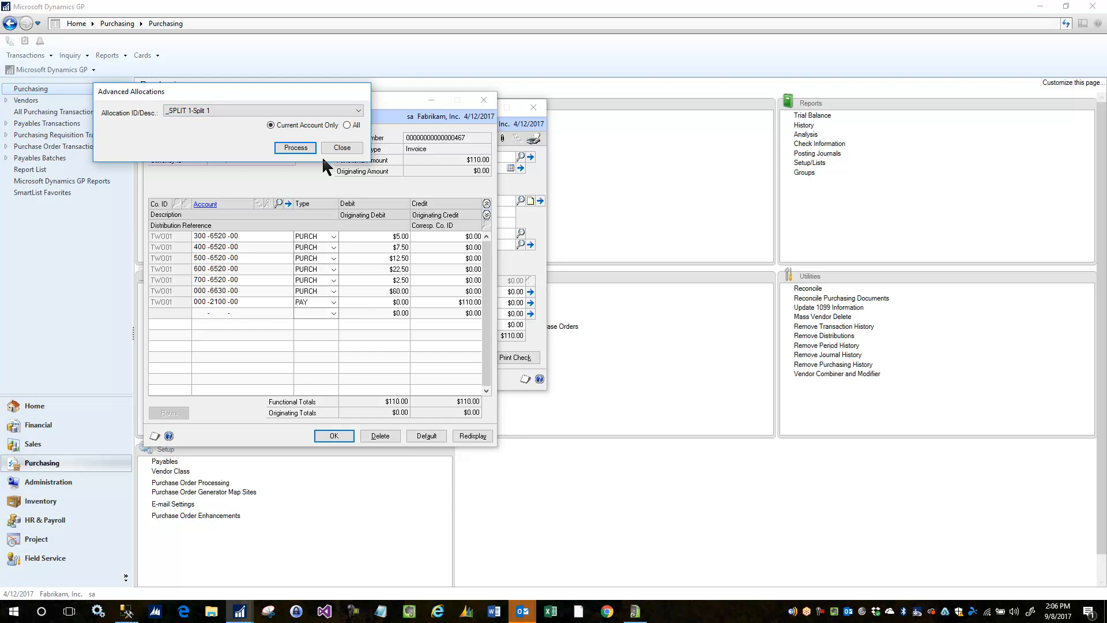
- Reset distributions again and split the full $110.00 6520 debit across departments 300–700
left_click(425, 435)
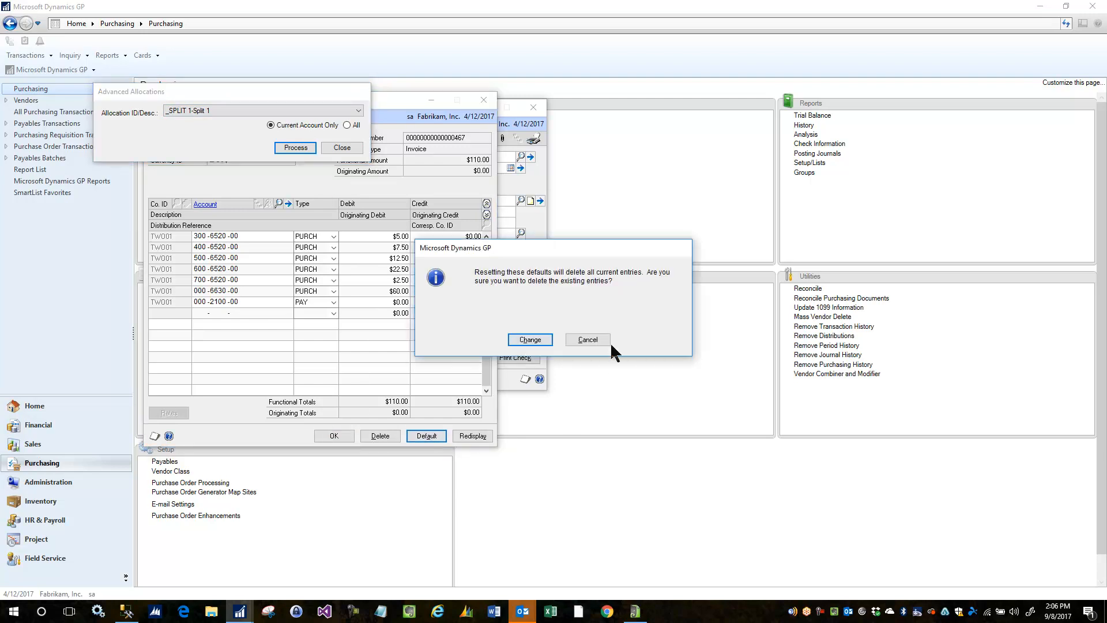
left_click(529, 339)
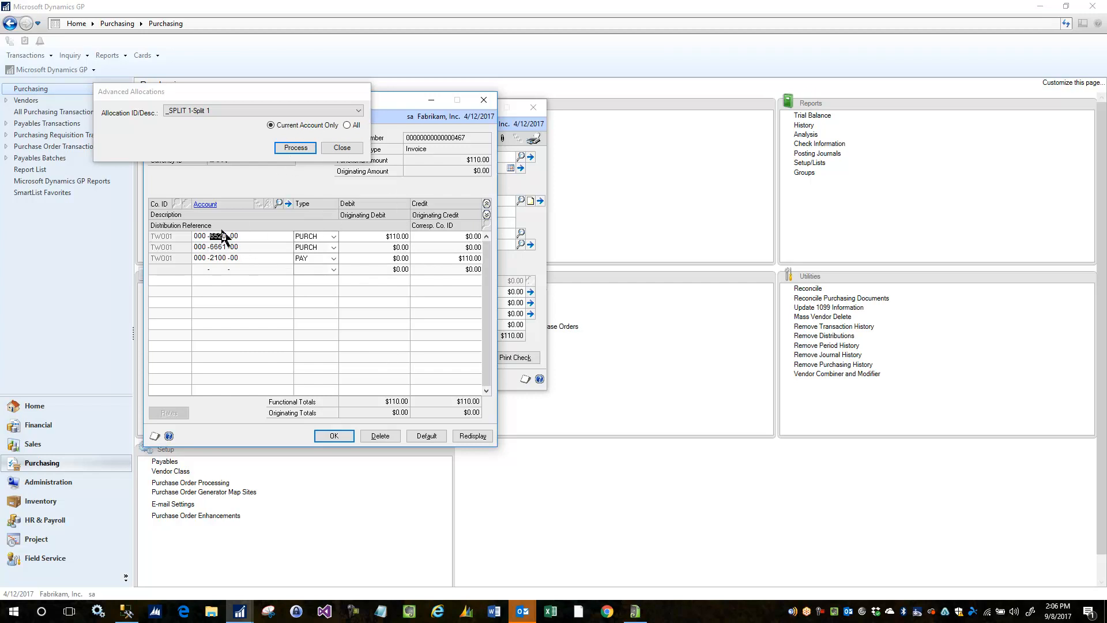
left_click(294, 147)
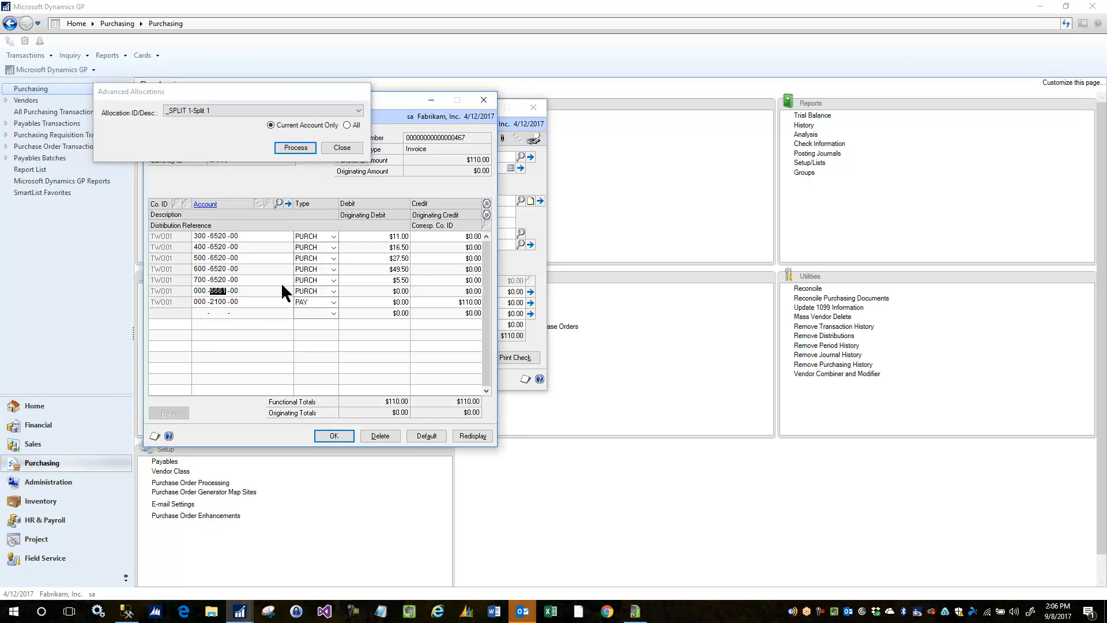
- Attempt splitting the 6661 line, find accounts 300–700-6661-00 don't exist, and close the error list
left_click(295, 148)
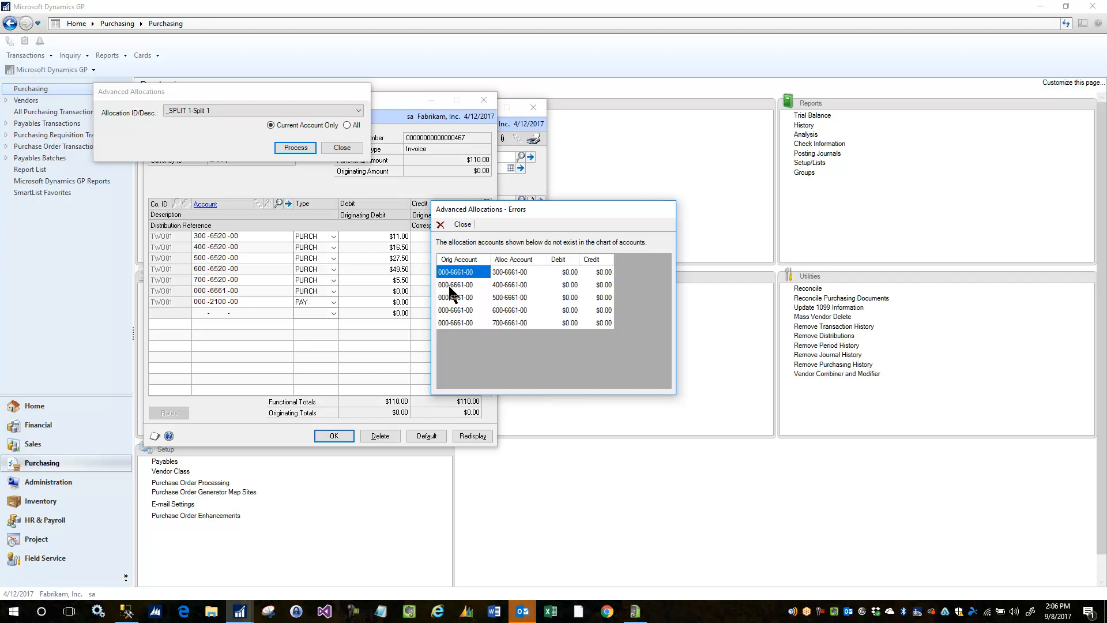
mouse_move(483, 295)
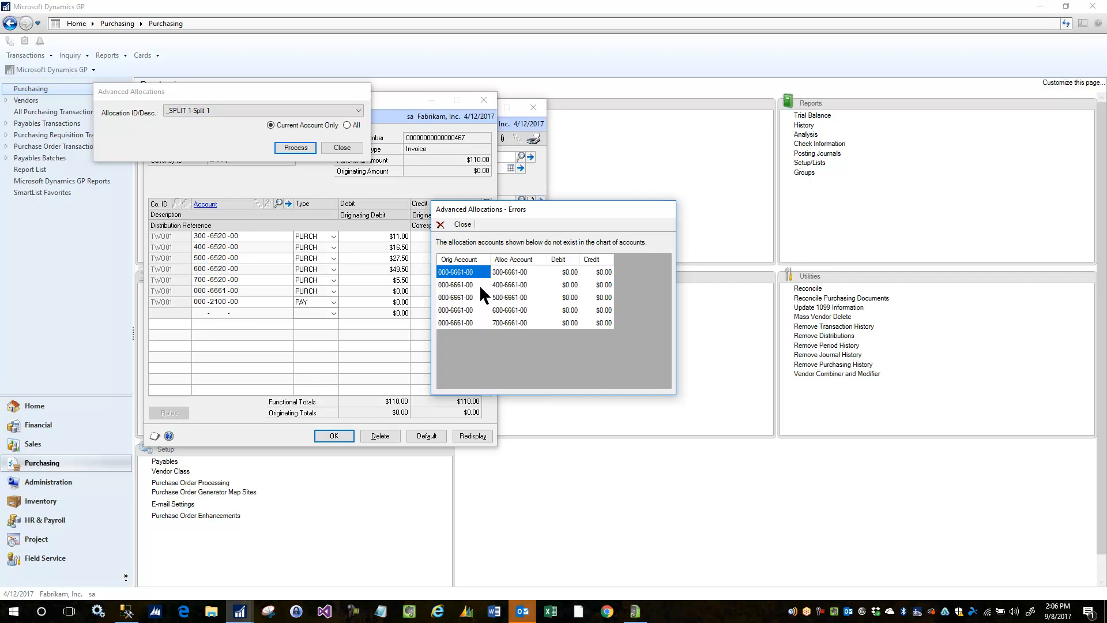
mouse_move(511, 289)
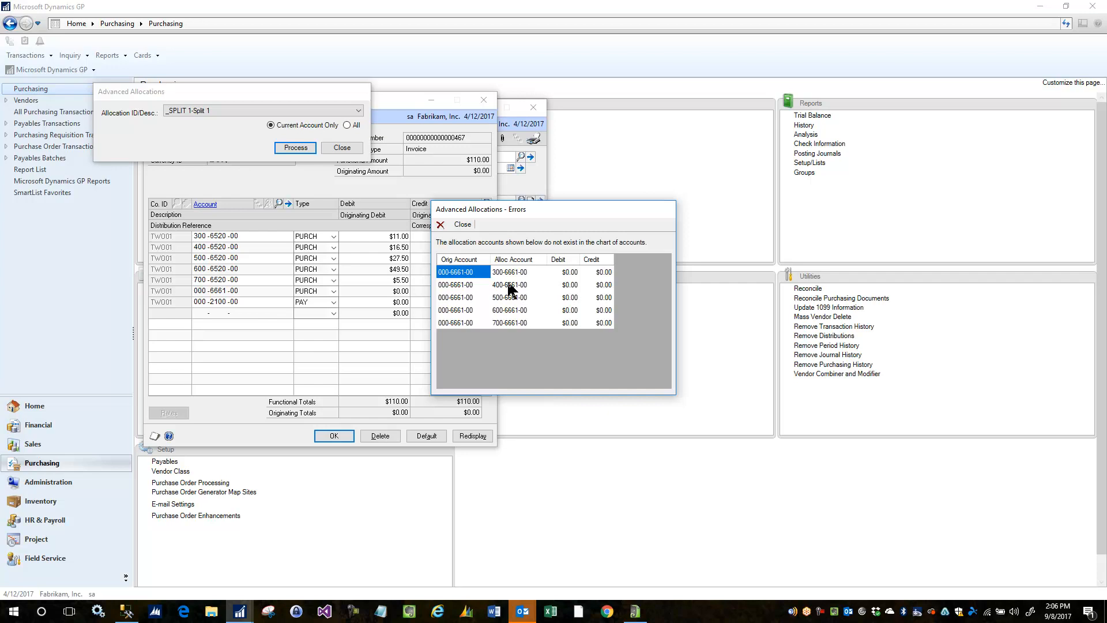
mouse_move(515, 288)
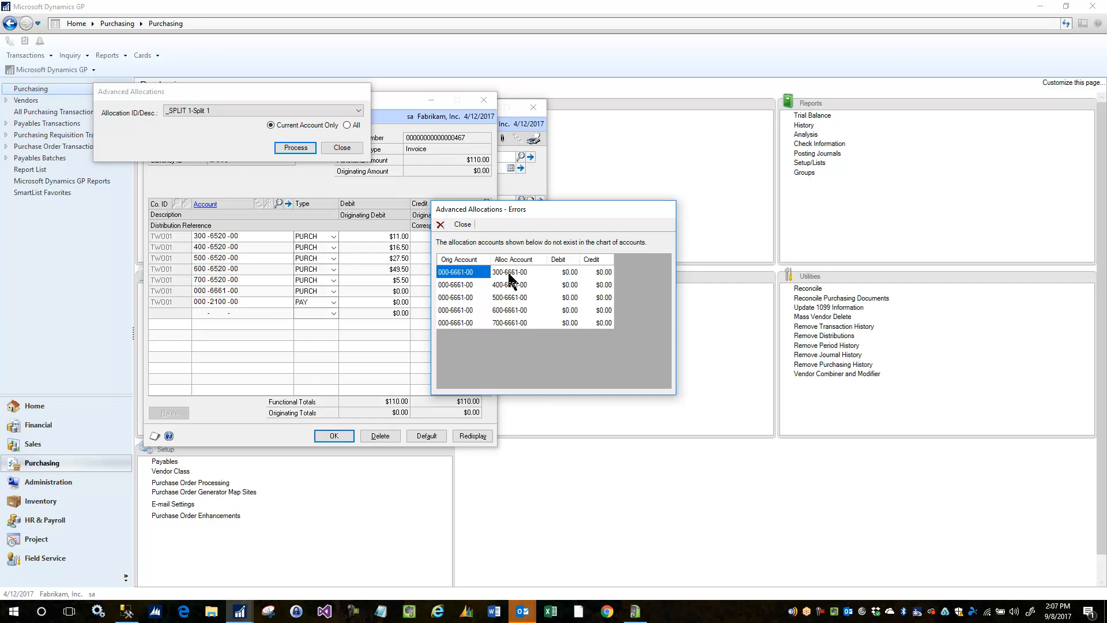
mouse_move(519, 289)
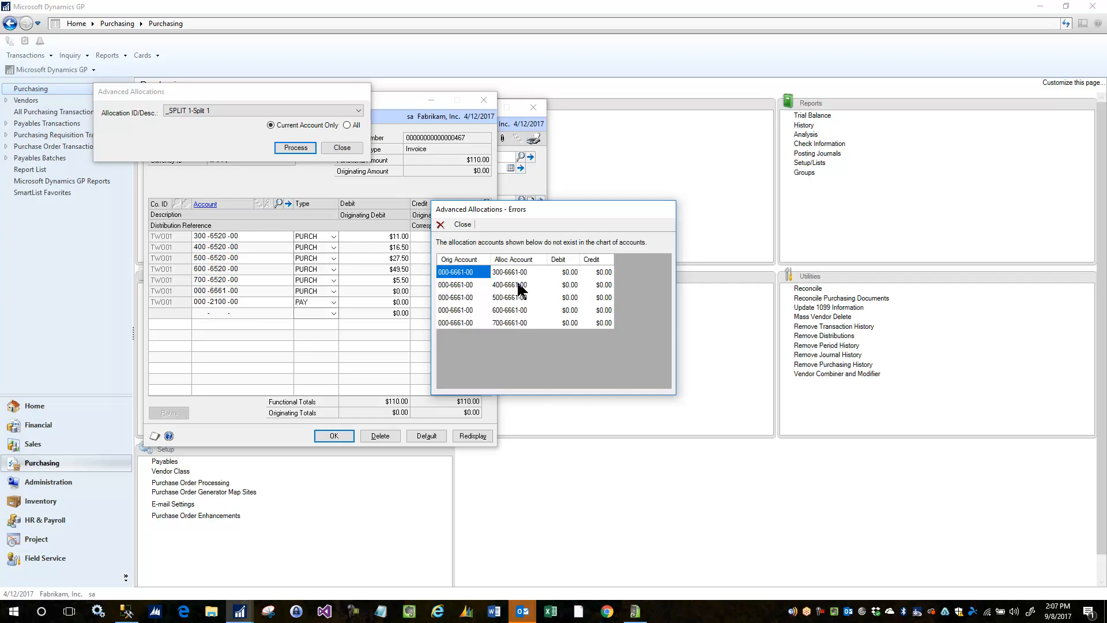
mouse_move(462, 228)
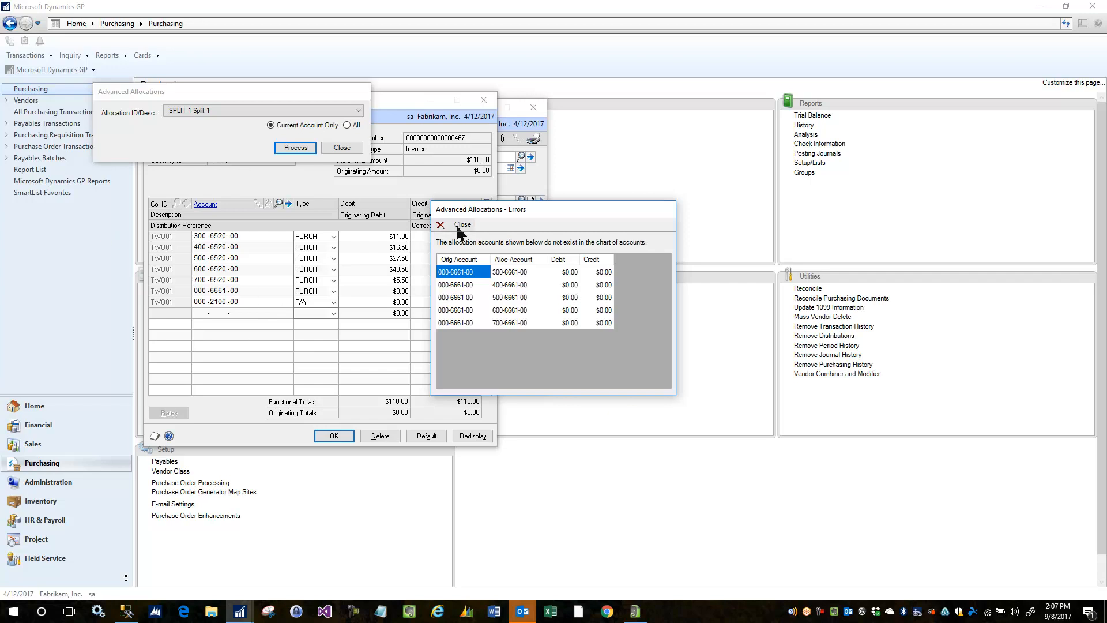
left_click(440, 225)
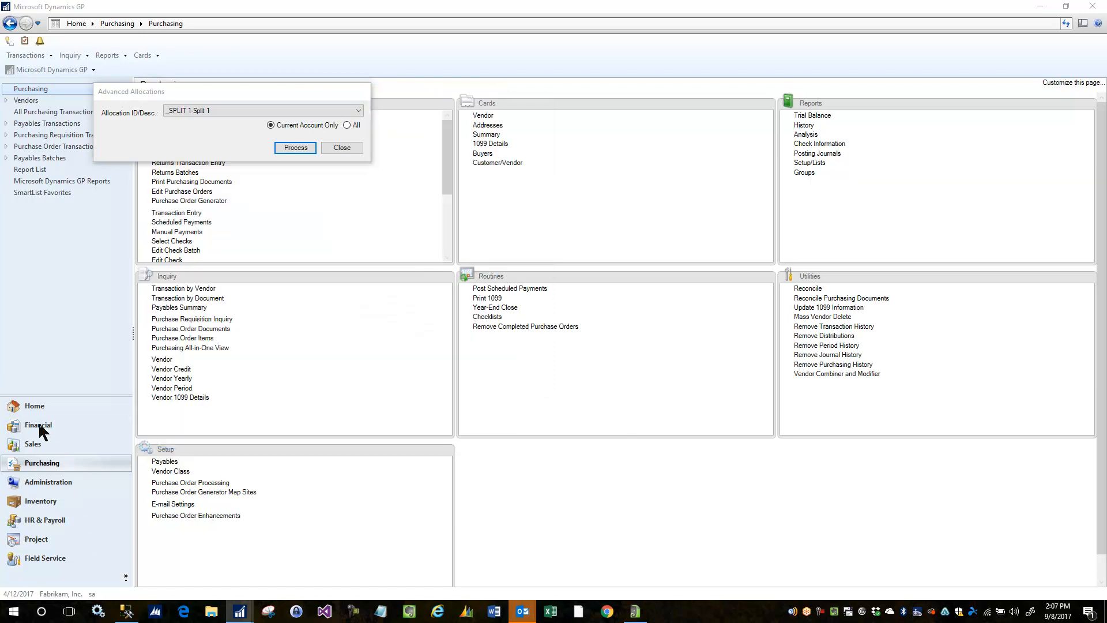
- From the Financial area, load the _SPLIT 1 allocation with targets 300–700 at 10/15/25/45/5 percent
left_click(38, 424)
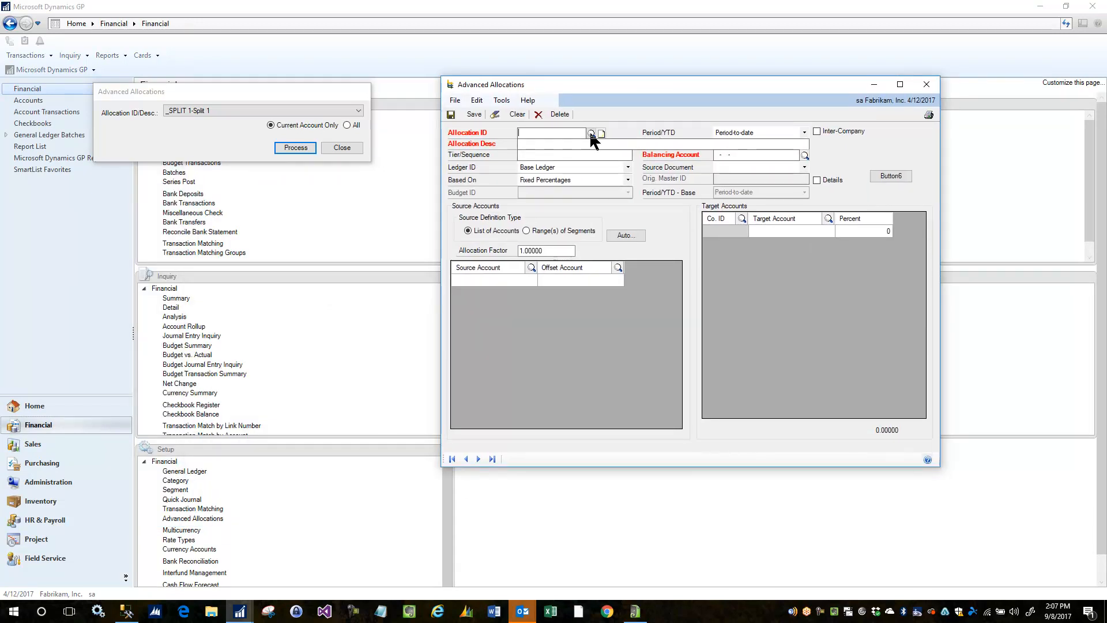
left_click(591, 133)
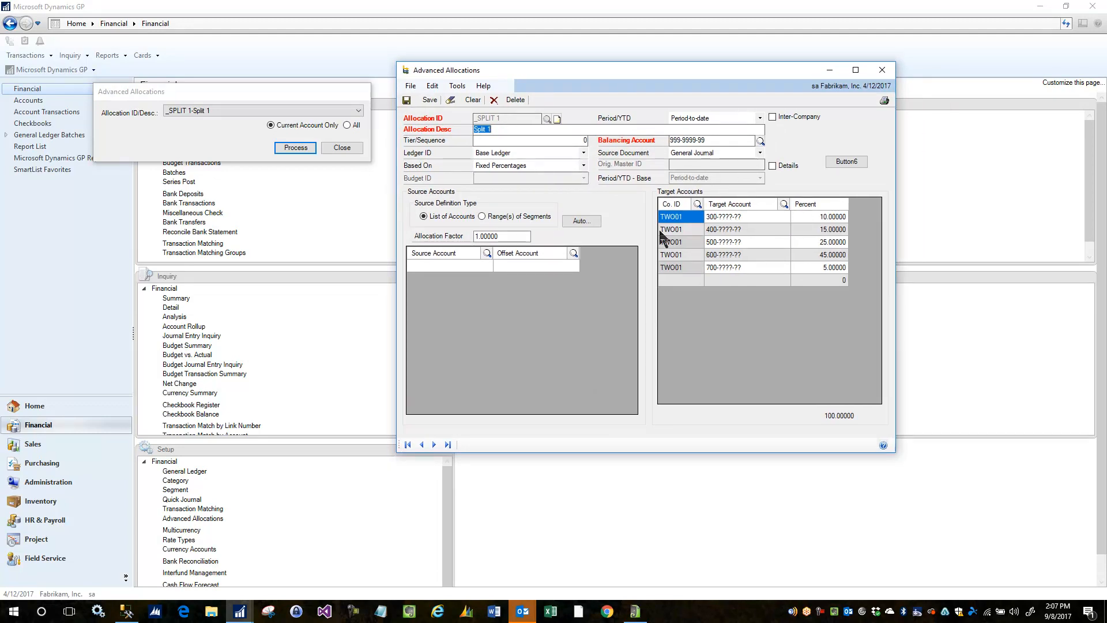
mouse_move(850, 223)
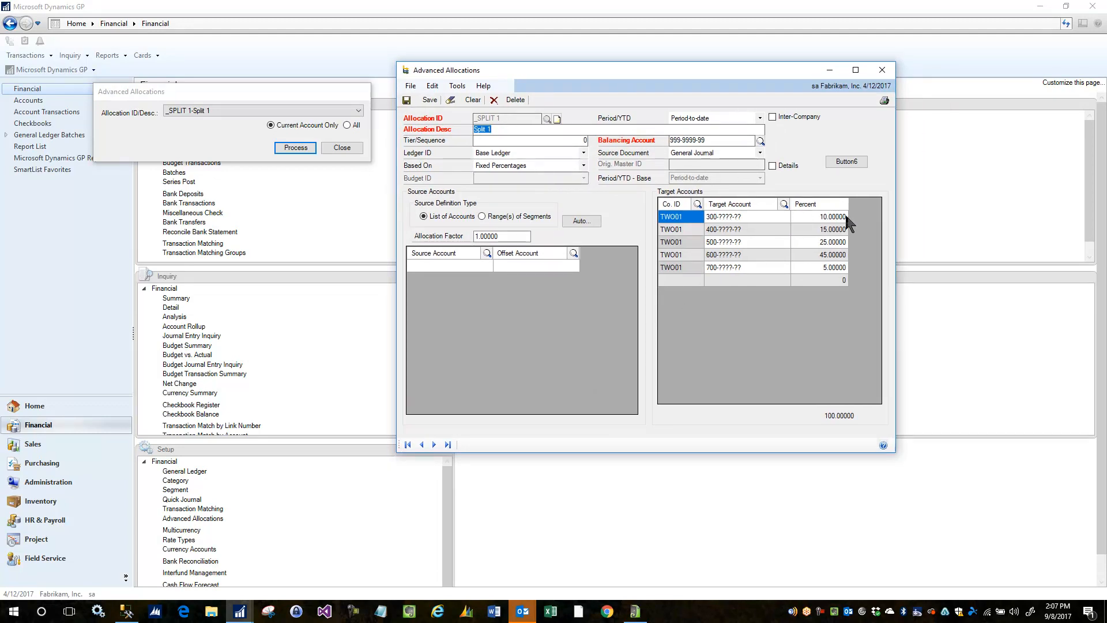
mouse_move(696, 237)
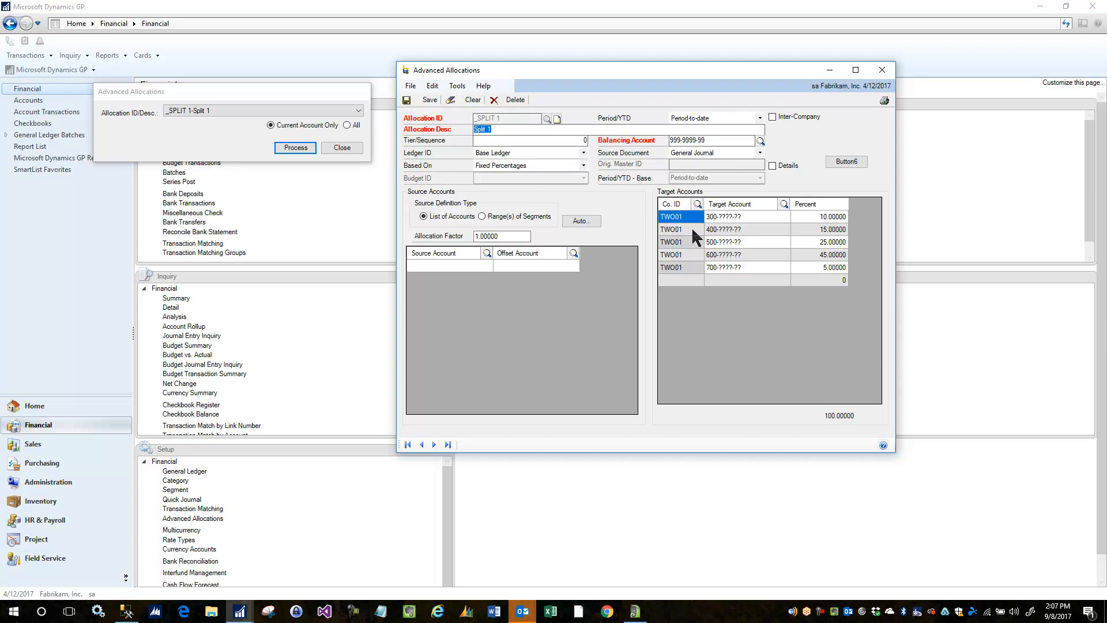
mouse_move(729, 222)
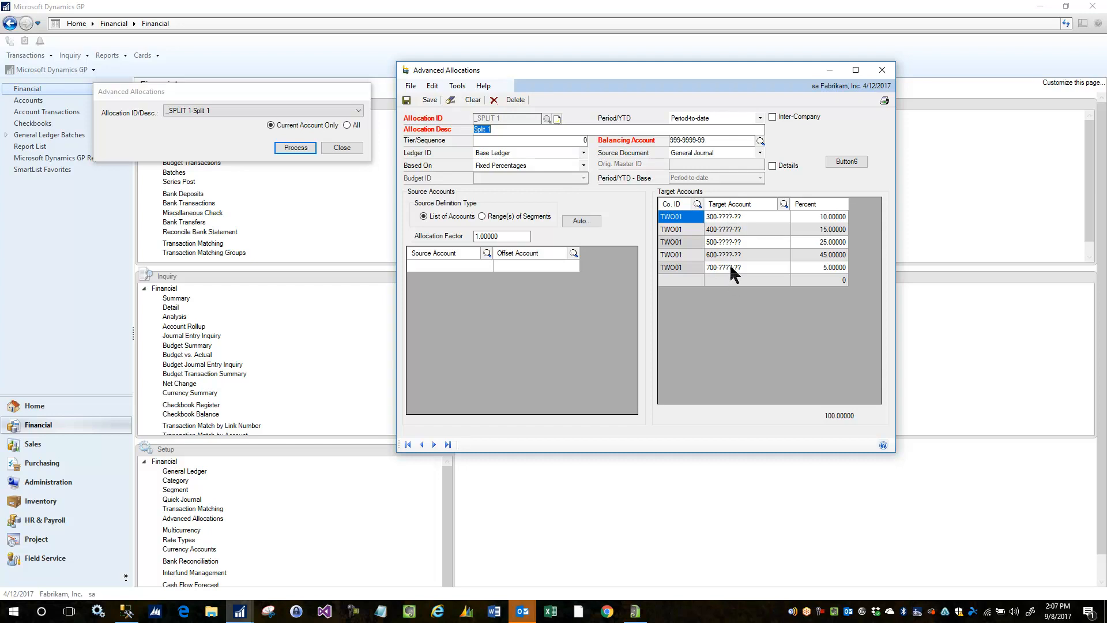
mouse_move(733, 218)
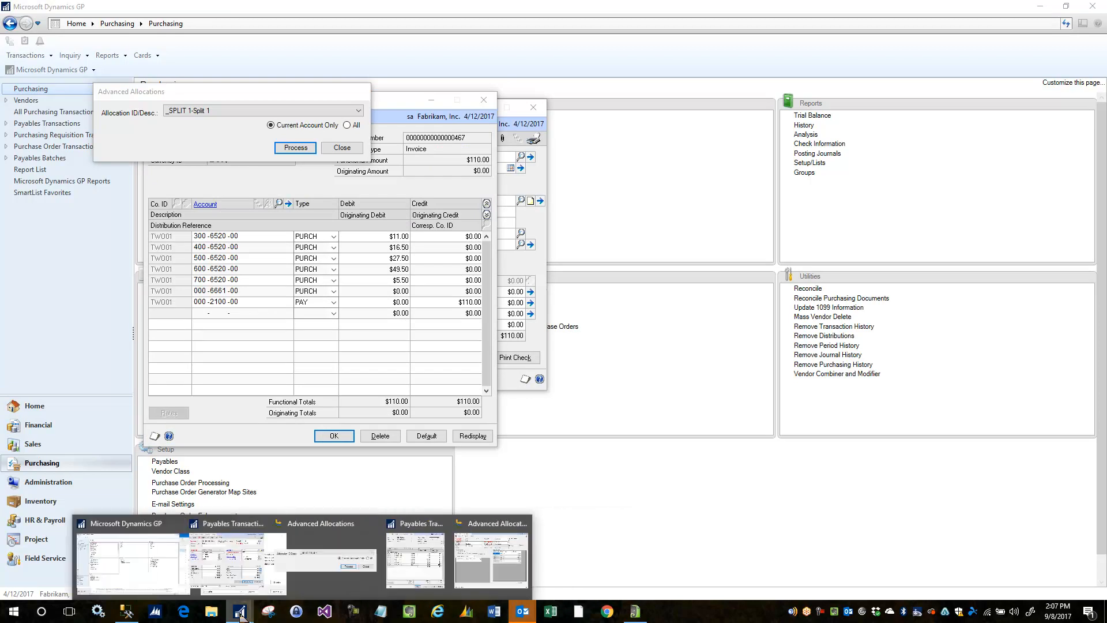
- Reset distributions and reapply _SPLIT 1, spreading $110.00 as $11/$16.50/$27.50/$49.50/$5.50
left_click(491, 523)
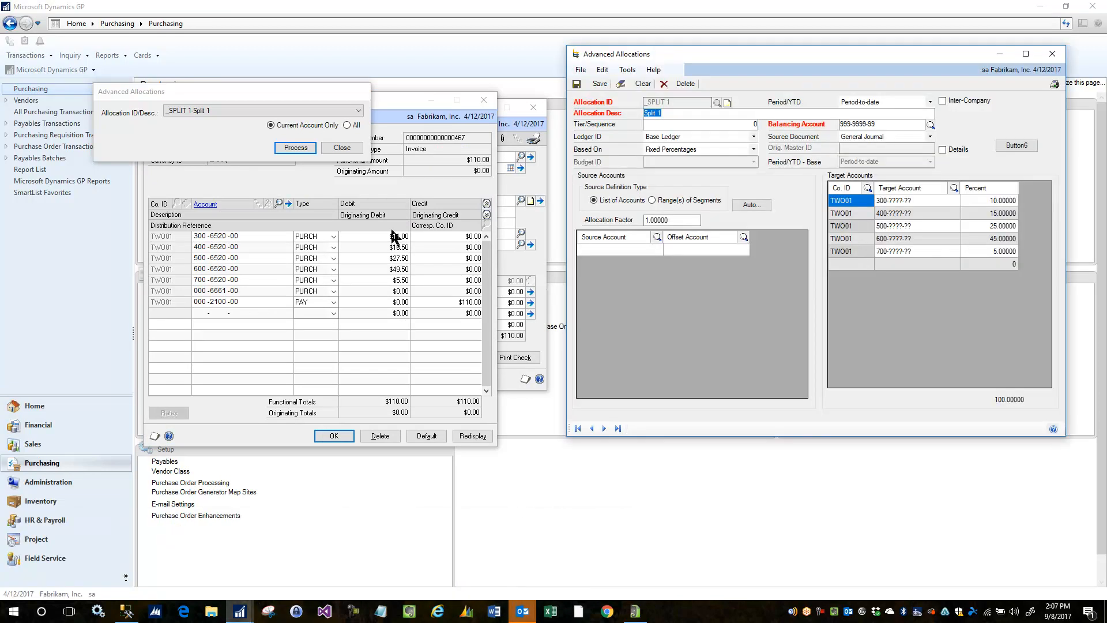
left_click(426, 436)
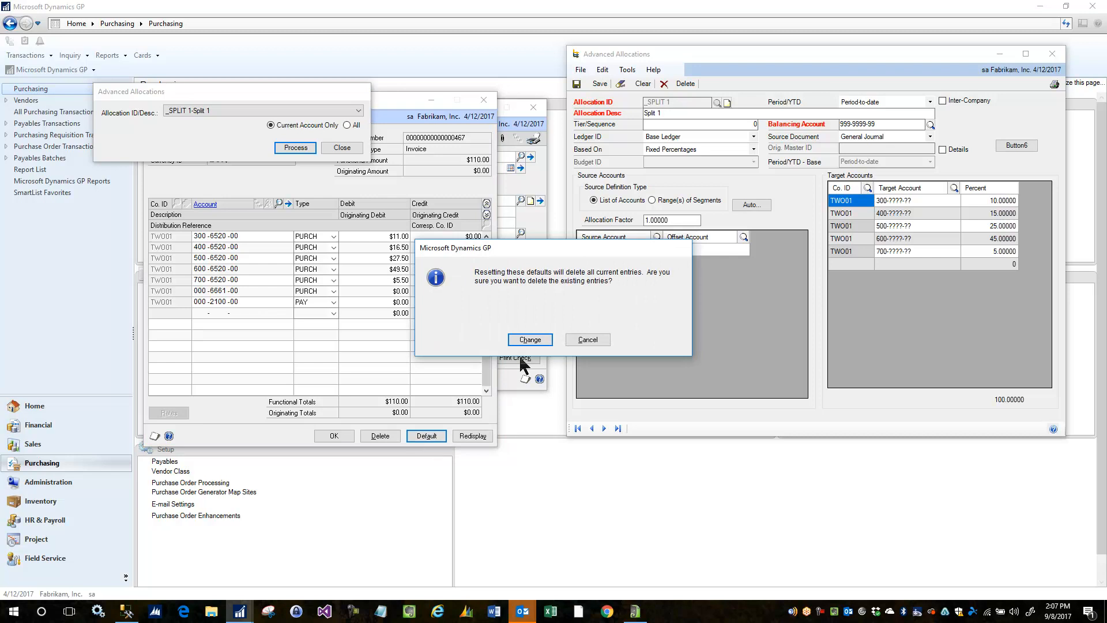
left_click(530, 339)
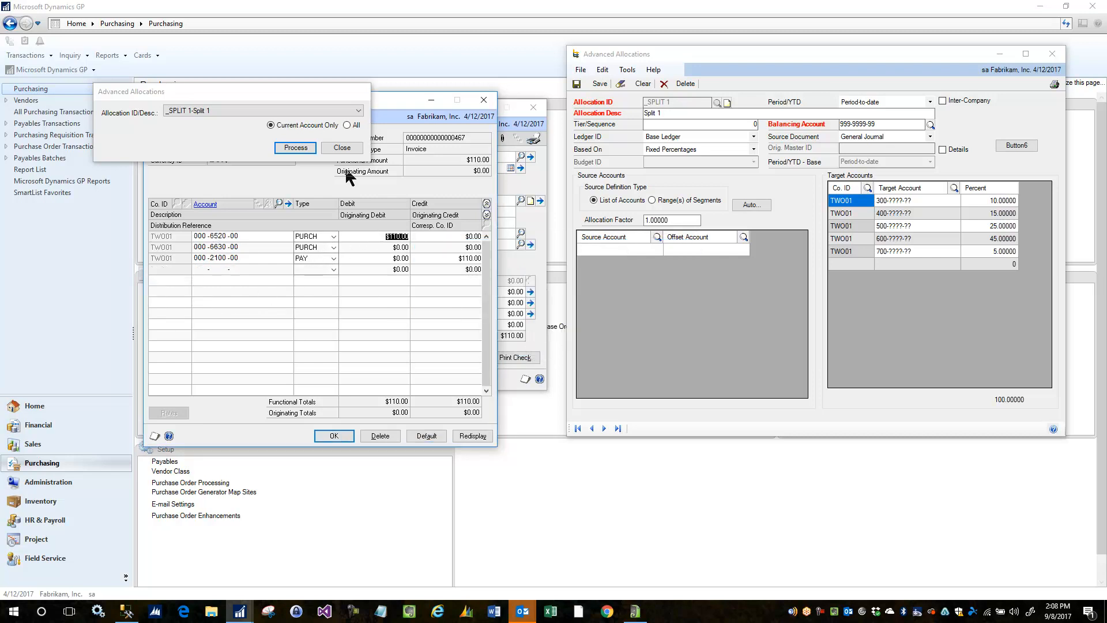
mouse_move(316, 276)
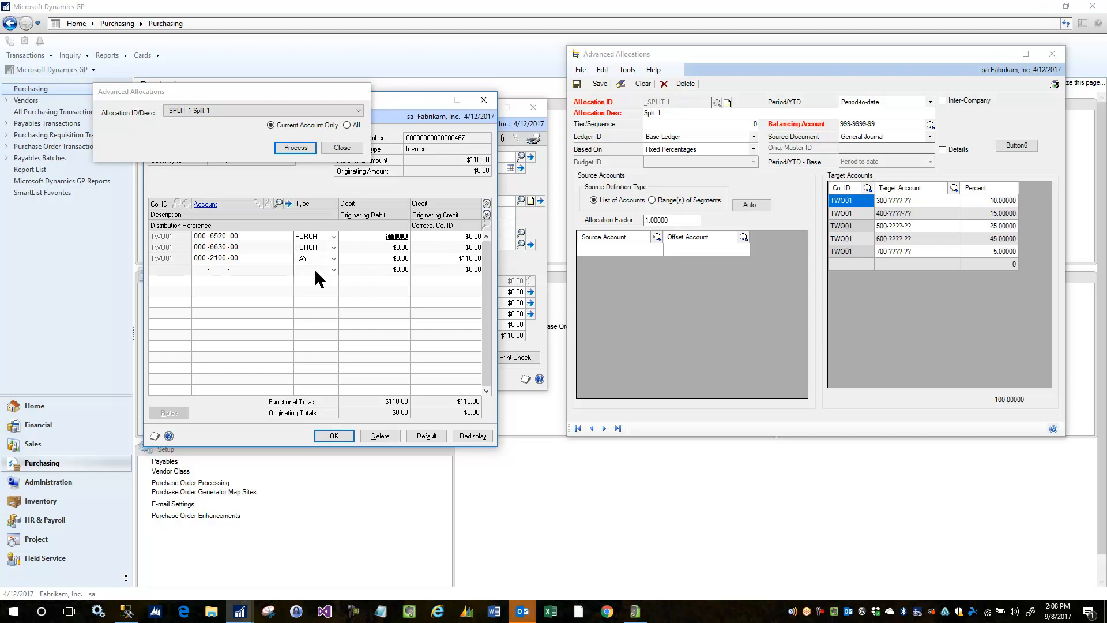
mouse_move(1064, 219)
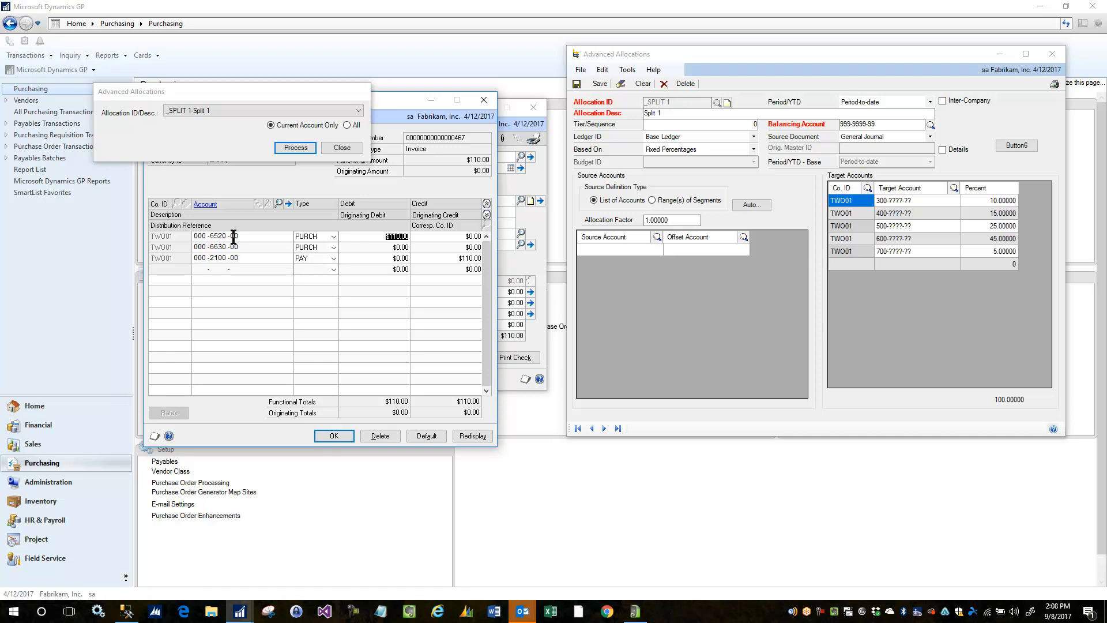
mouse_move(973, 200)
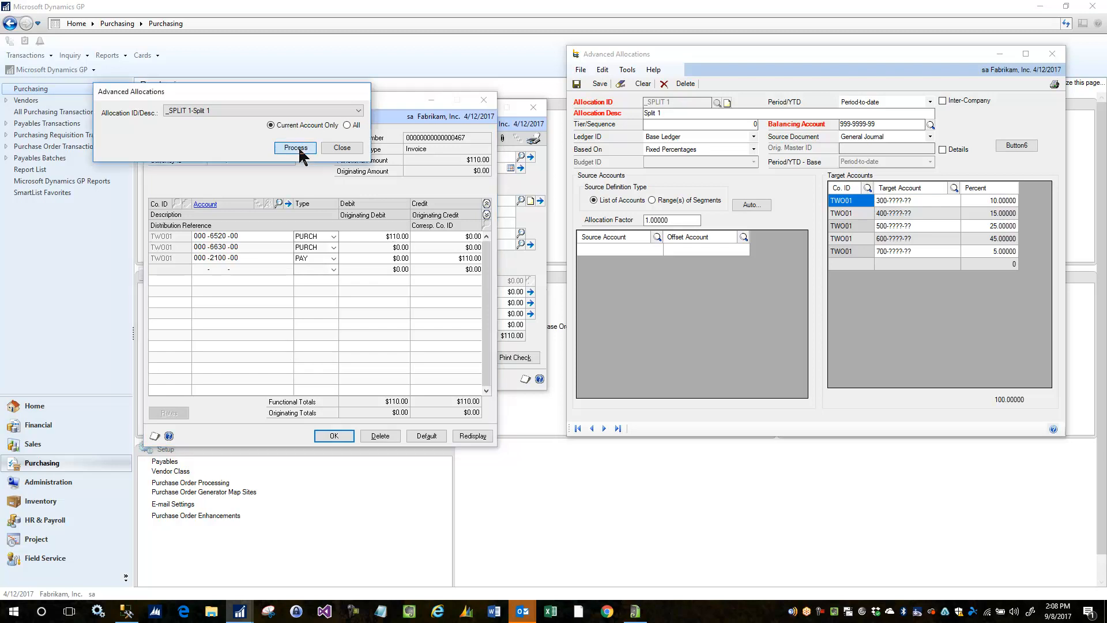
left_click(295, 147)
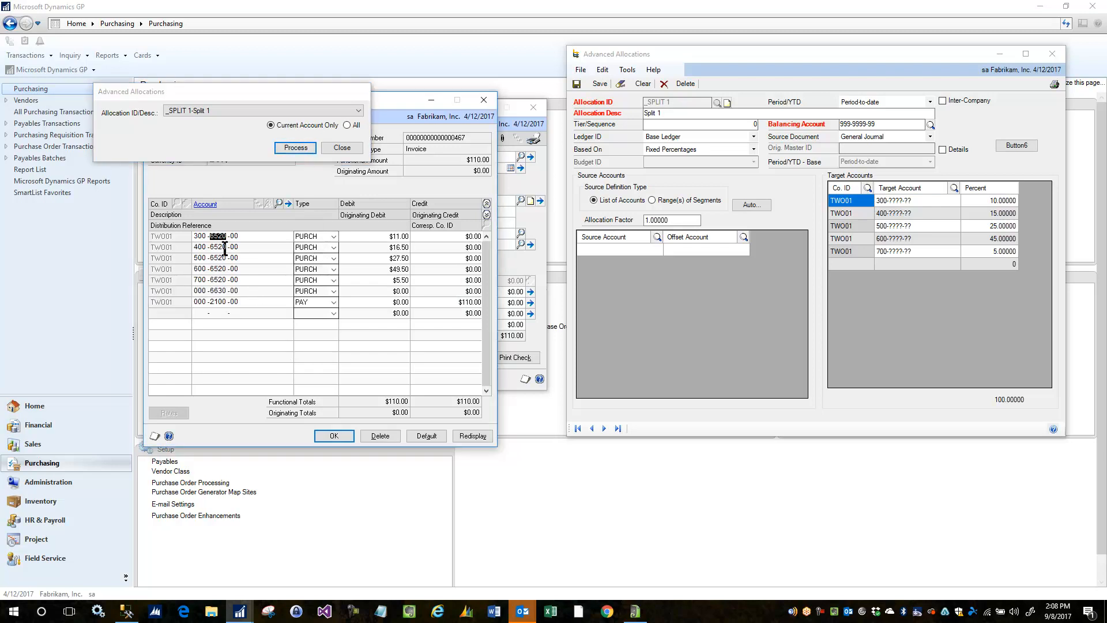